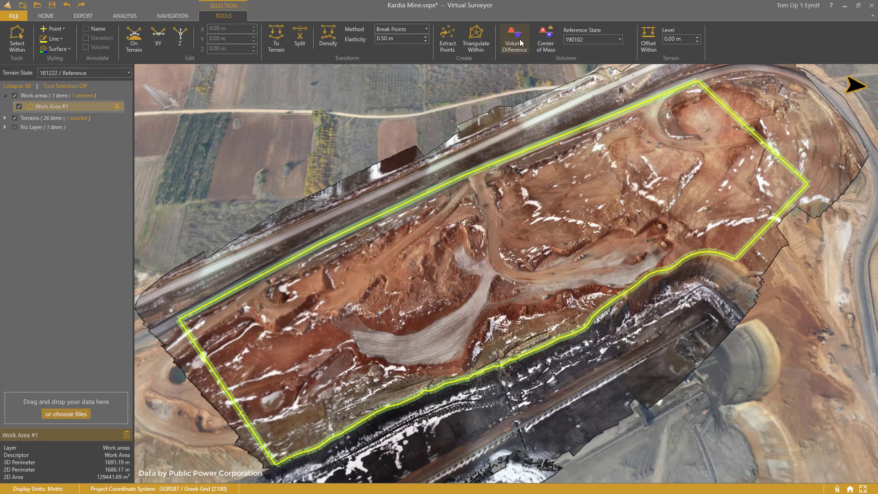
Run Volume Difference on the selected work area to get net, cut and fill volumes.
click(513, 40)
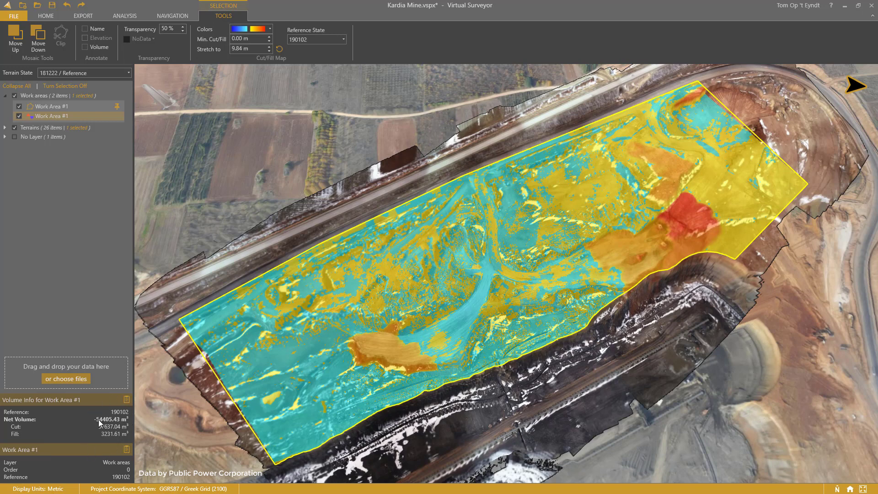
Raise the Min. Cut/Fill threshold to 0.25 m using the spinner.
click(268, 41)
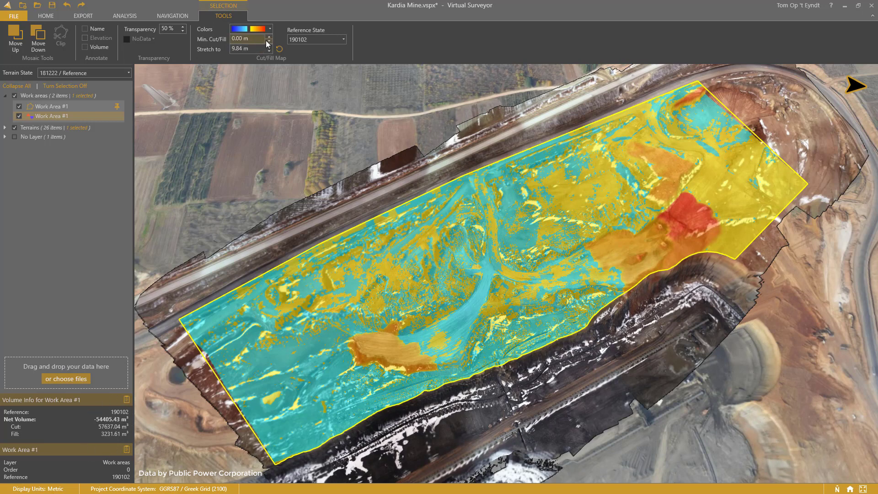
click(268, 36)
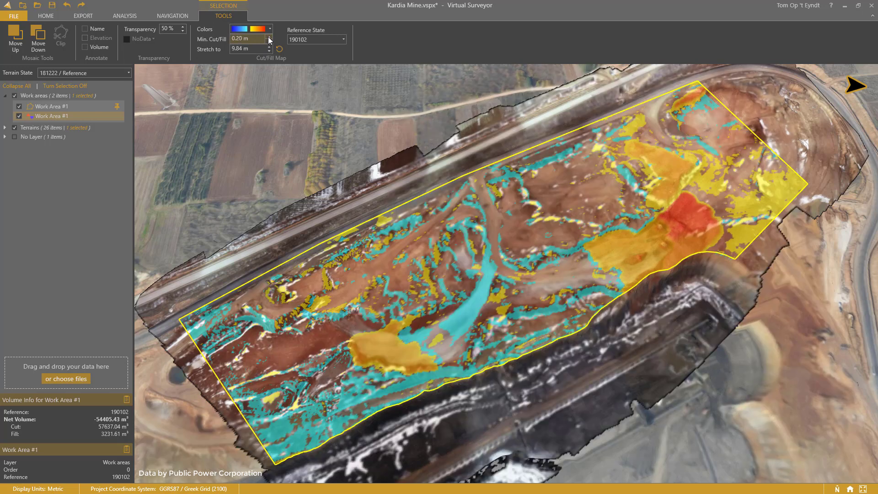
click(268, 36)
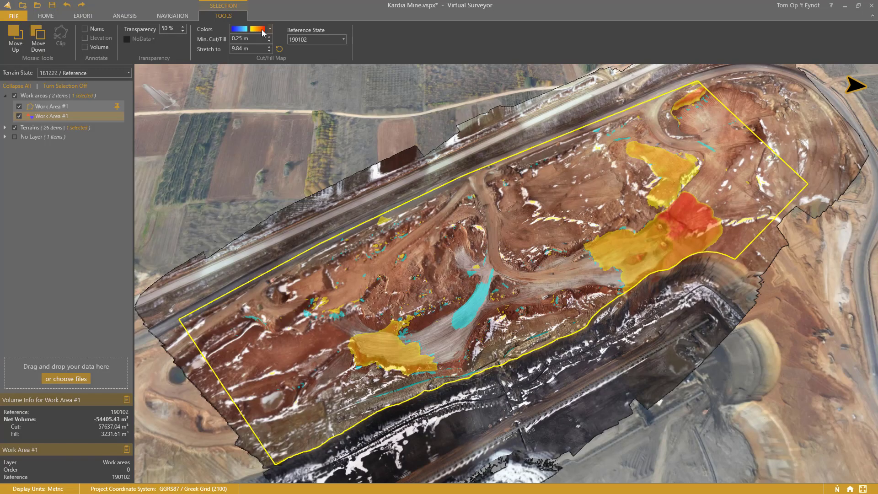
mouse_move(261, 31)
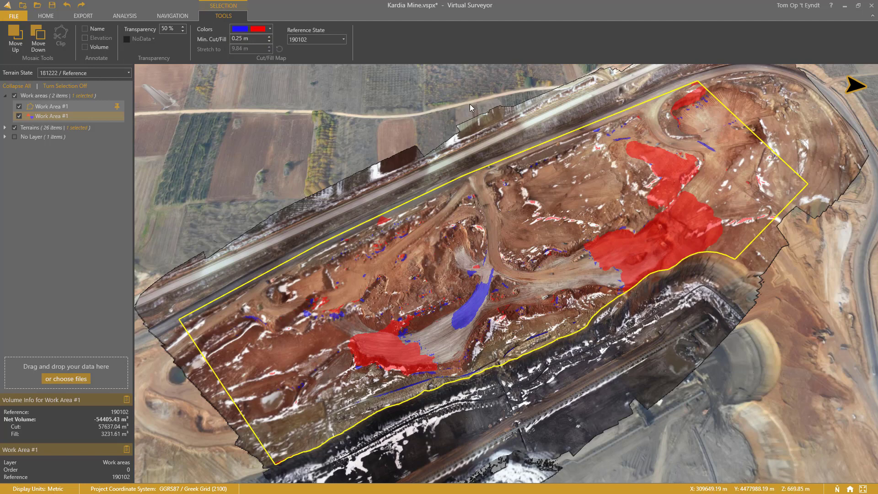
mouse_move(331, 45)
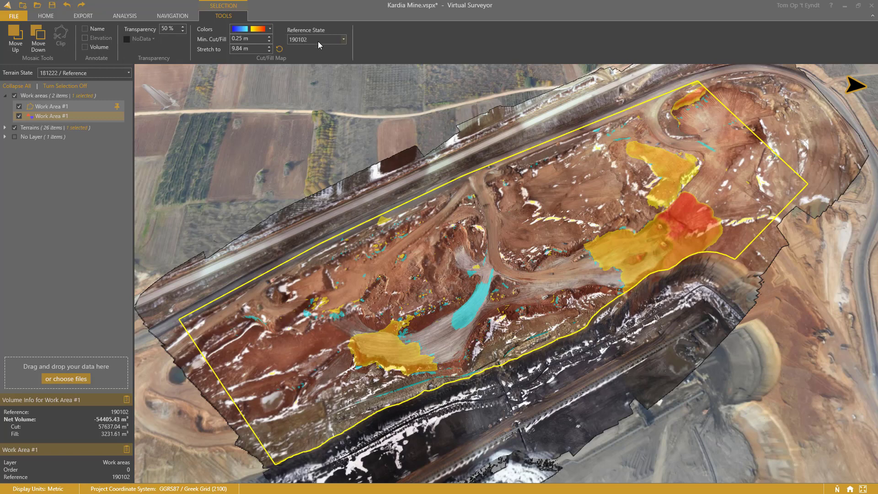
Compare the work area against the 190128 reference state and recalculate its volumes.
click(316, 39)
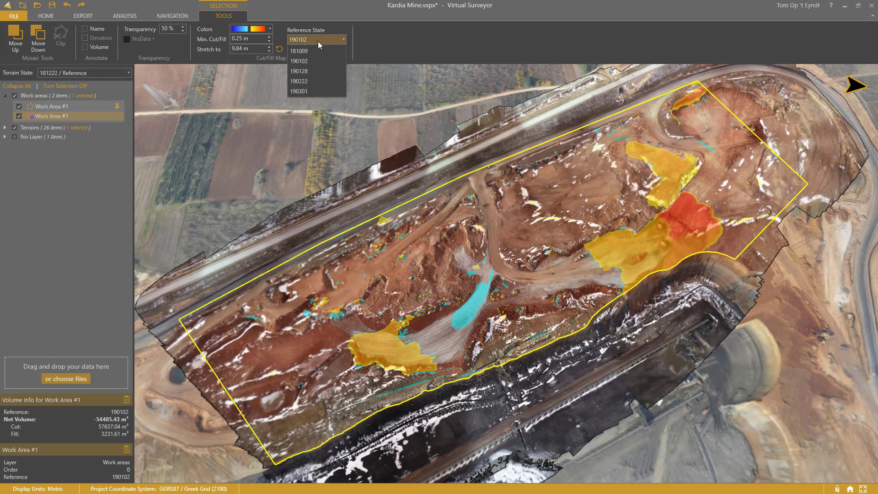
click(298, 71)
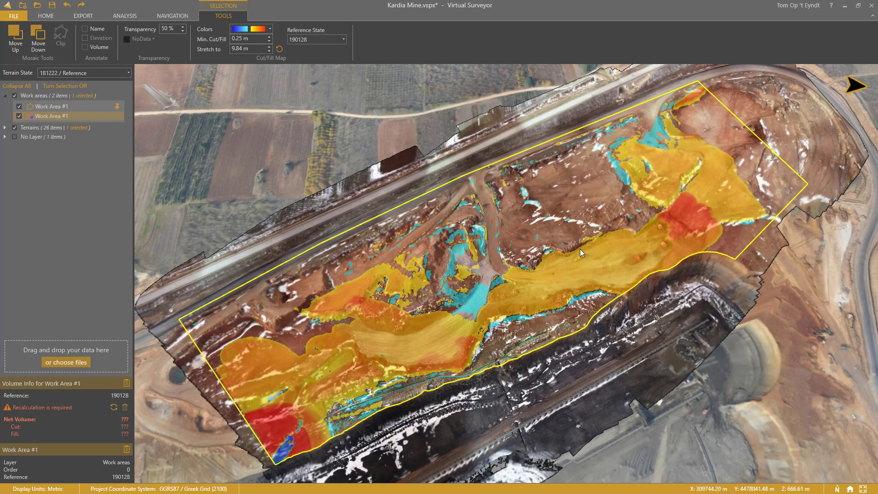
mouse_move(96, 431)
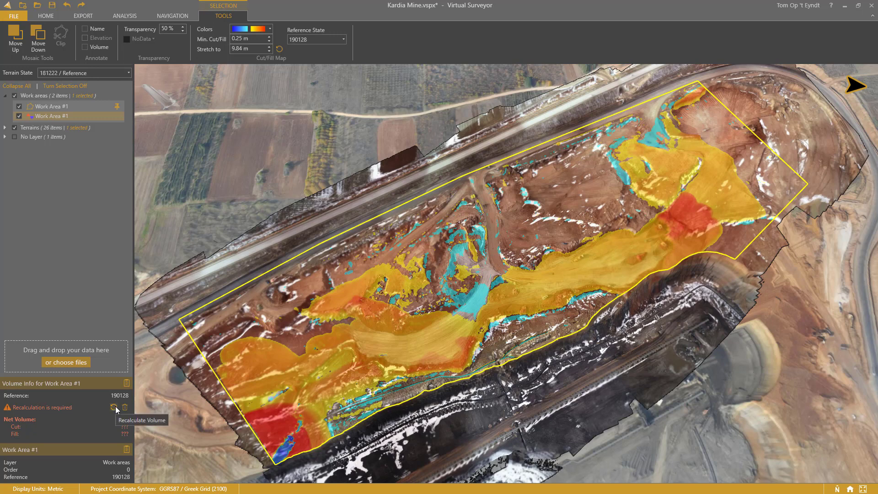
click(114, 408)
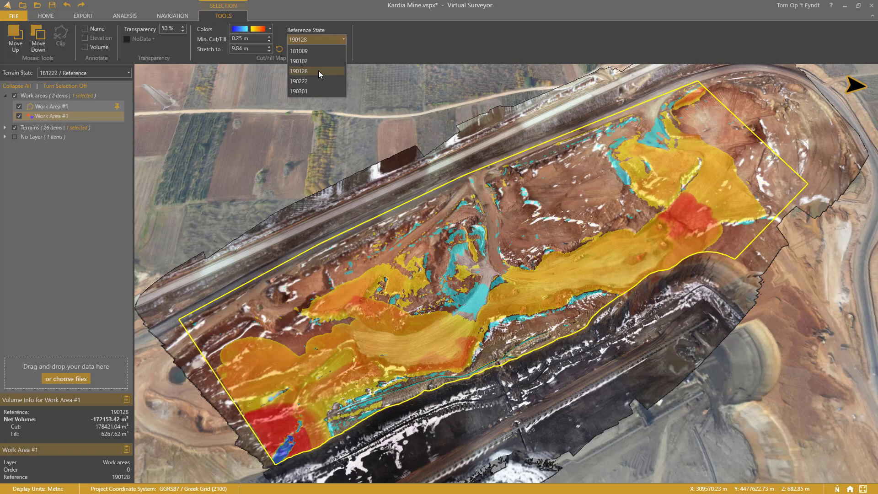
Try the 190222 reference state, then switch the reference back to 190102.
click(298, 81)
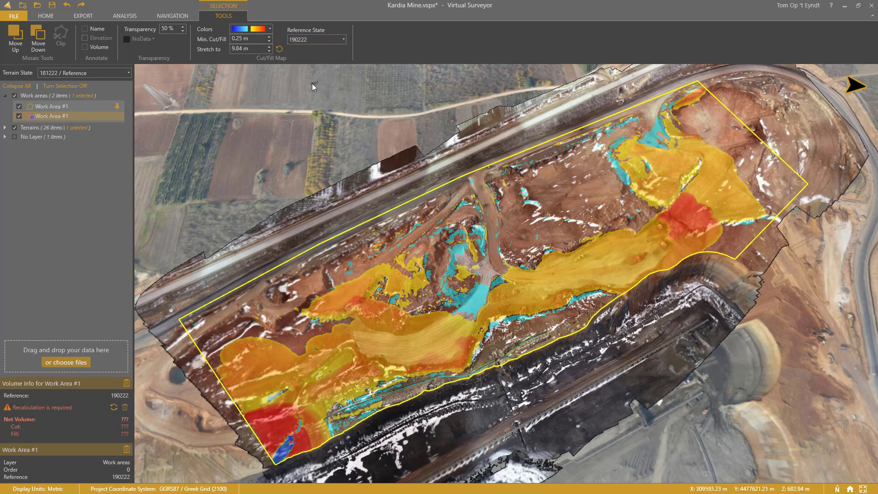
click(342, 40)
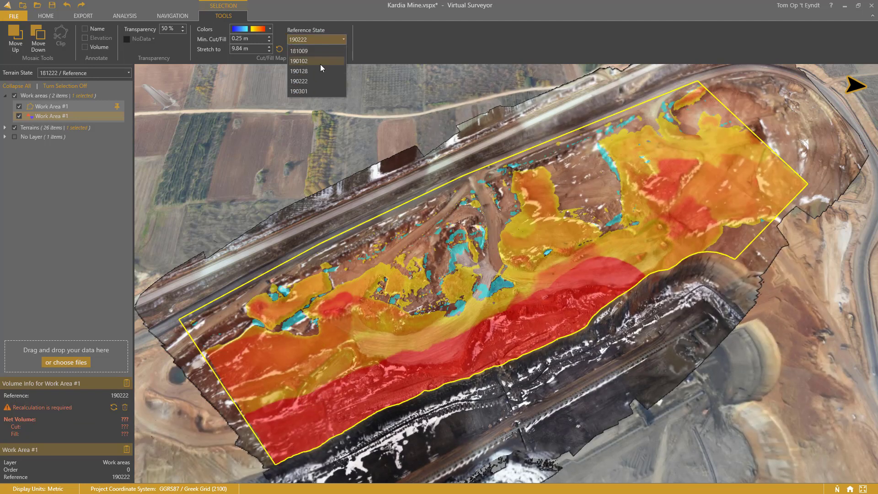
click(298, 92)
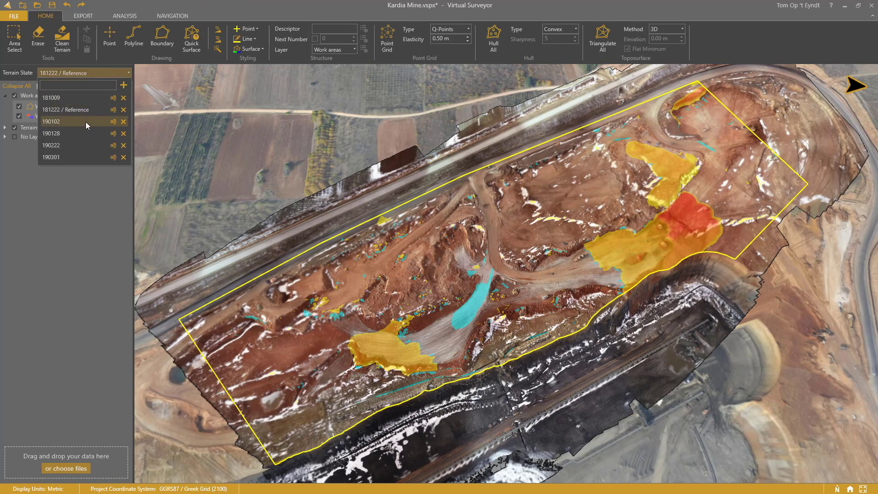
click(51, 121)
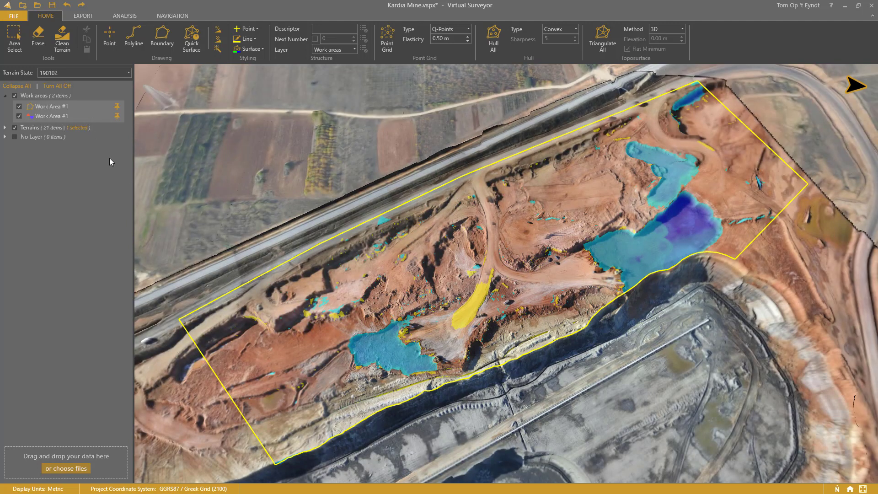
mouse_move(396, 296)
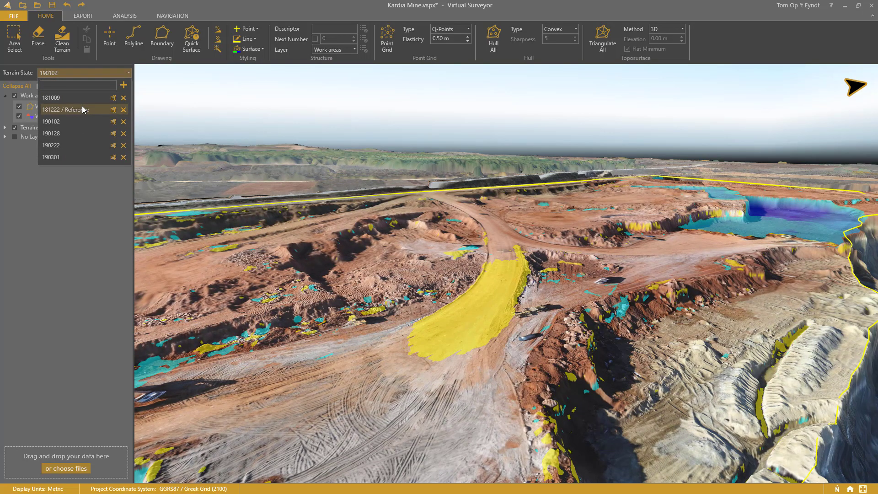
click(67, 109)
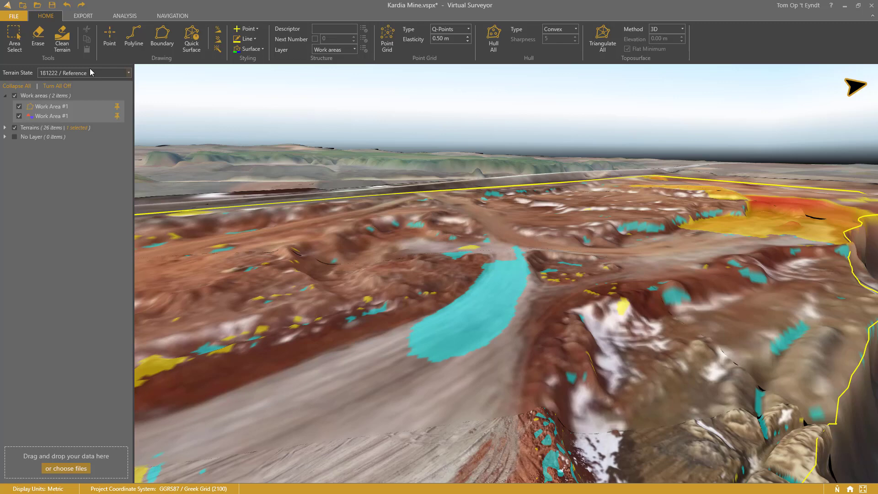
click(85, 72)
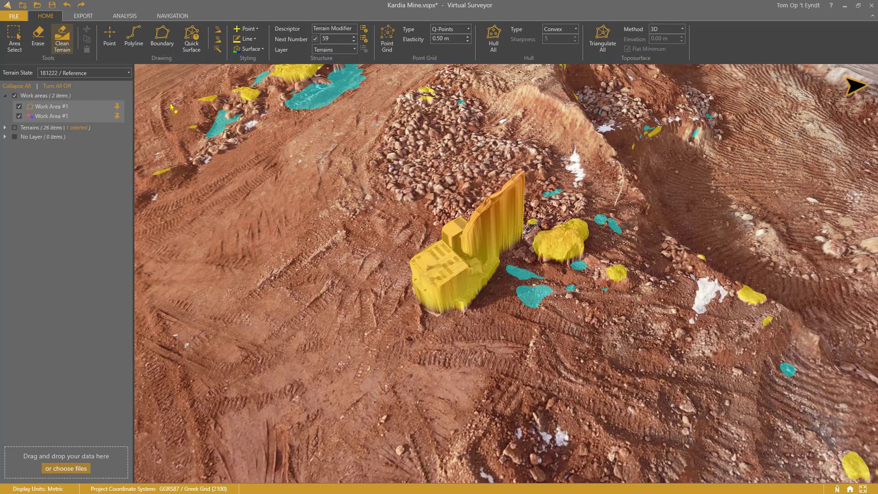
Mark cleanup boundary points around the excavator for a terrain modifier.
click(473, 246)
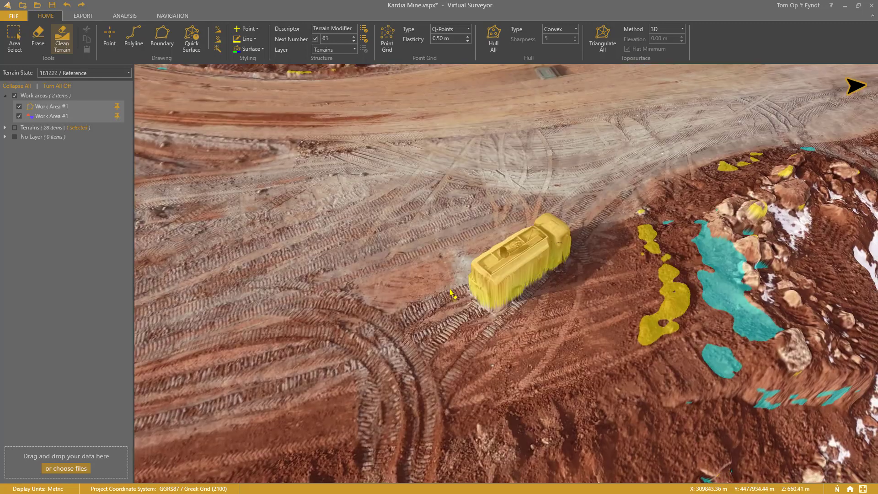
click(515, 258)
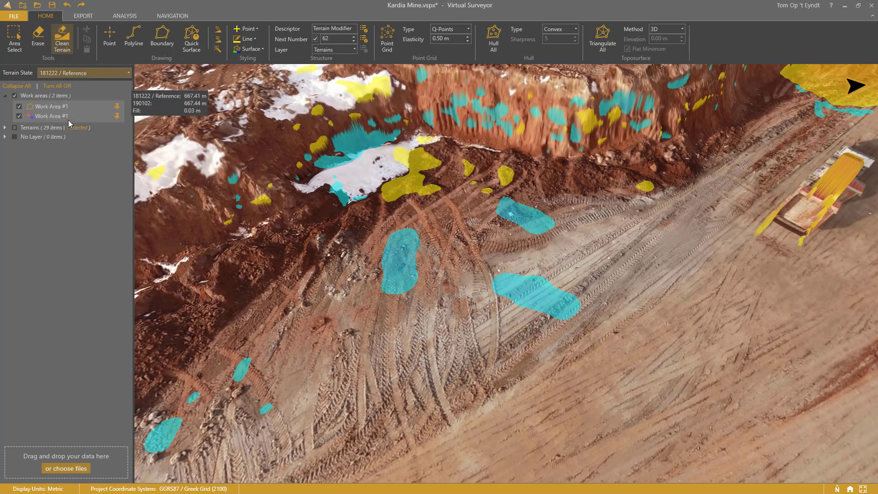
Select Work Area #1 and recalculate to read its cut/fill volume totals.
click(83, 72)
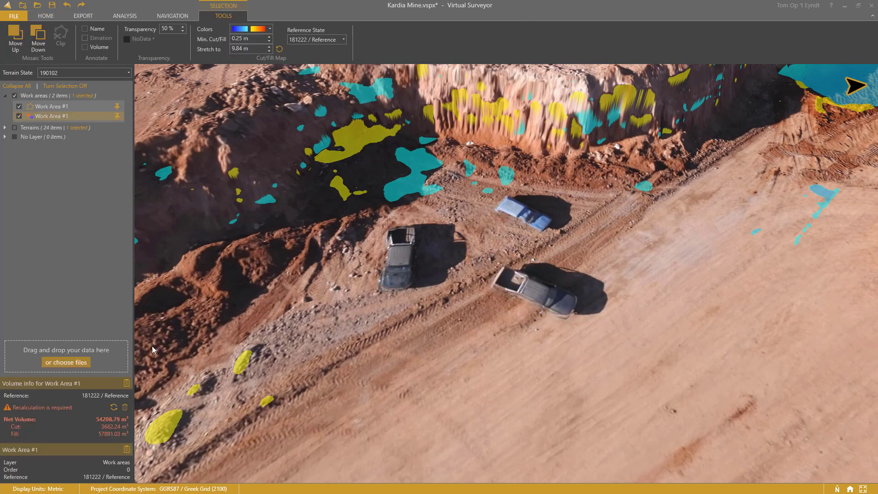
click(113, 407)
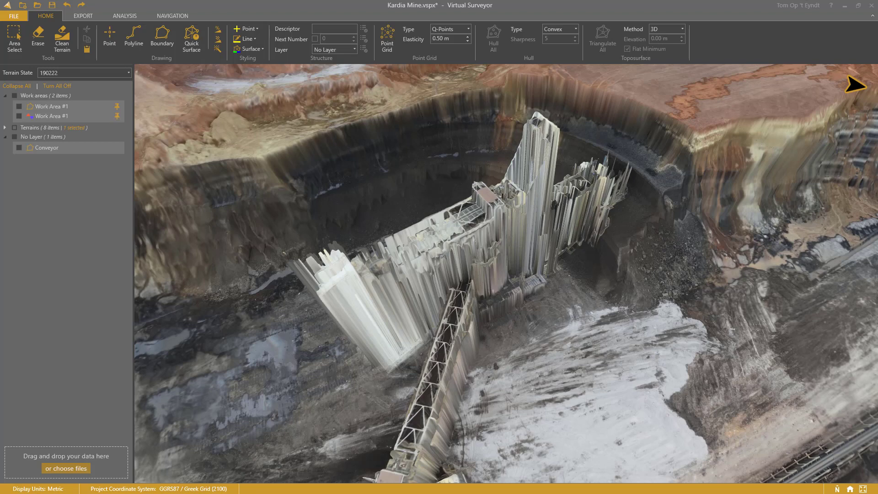
Show the Conveyor outline, drape it onto the terrain and adjust a vertex.
click(47, 147)
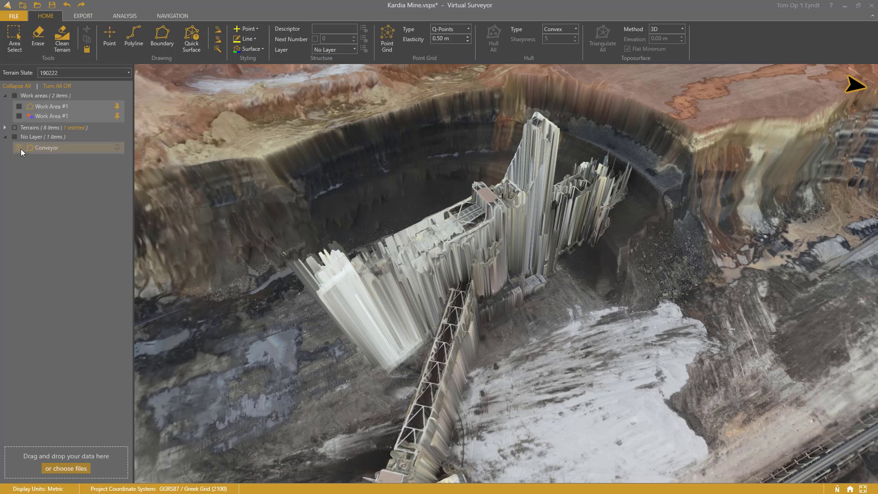
click(18, 147)
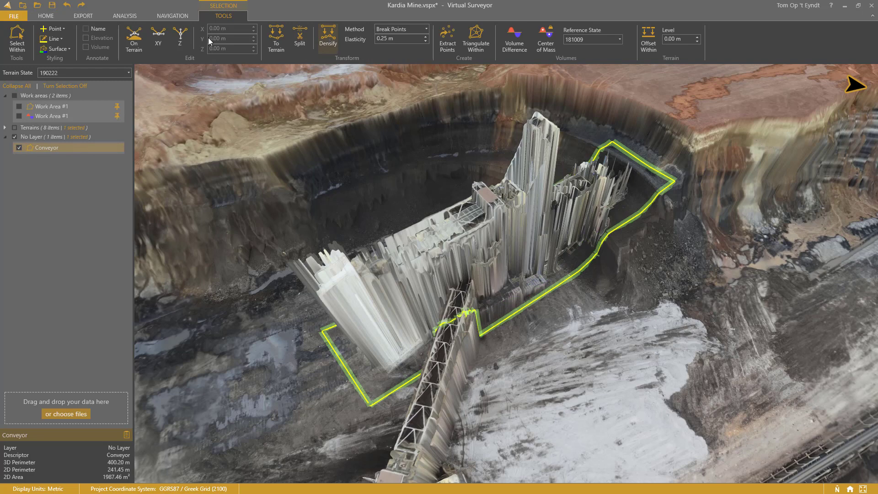
click(134, 40)
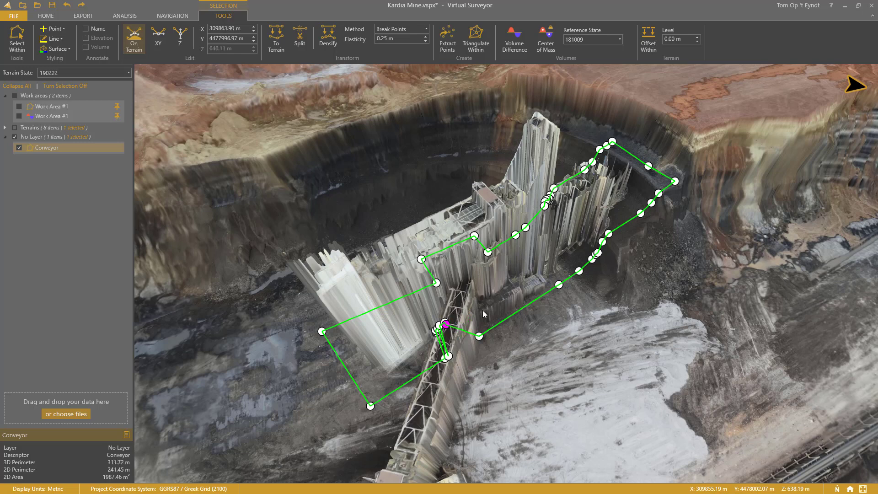
drag(445, 325, 446, 358)
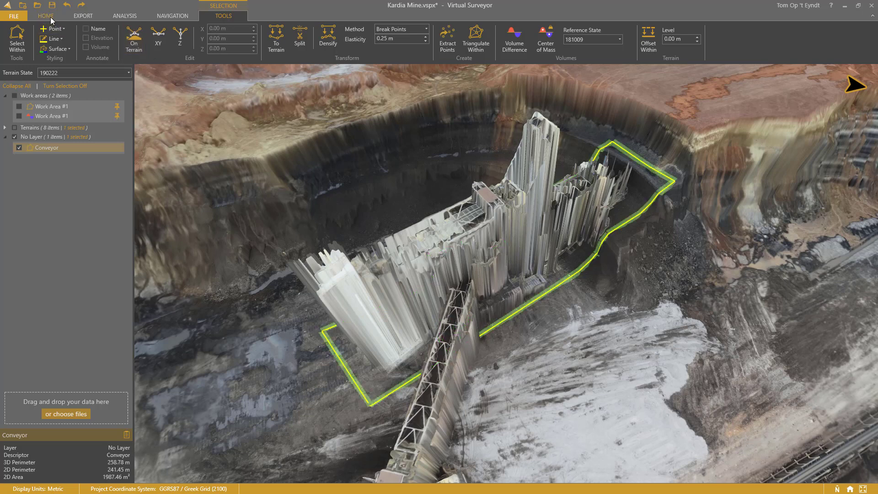
Draw polyline breaklines inside the outline and build a Quick Surface from them.
click(45, 15)
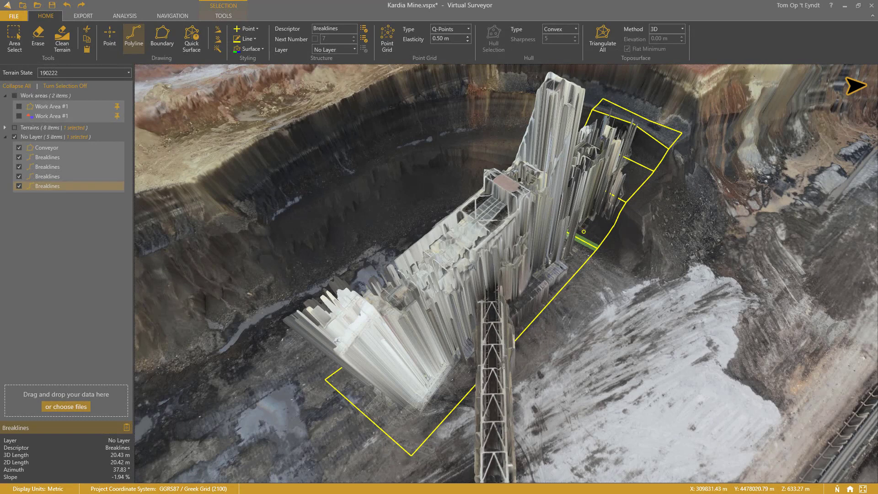
click(46, 147)
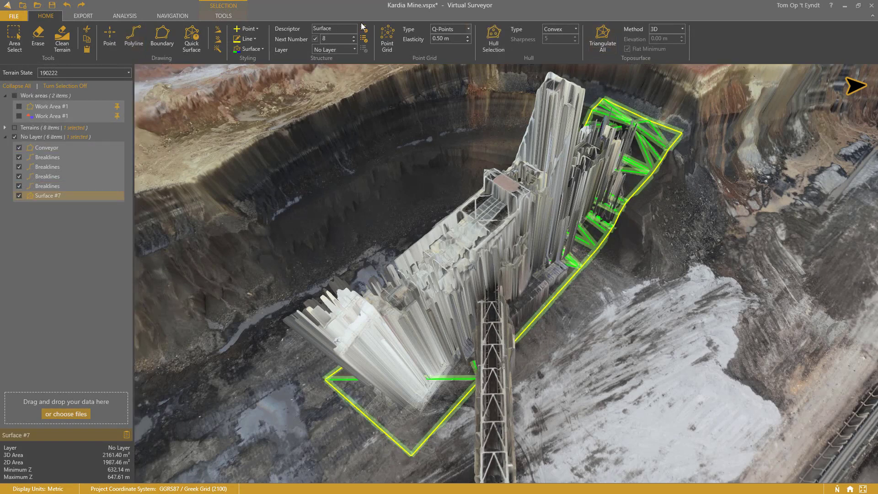
click(223, 15)
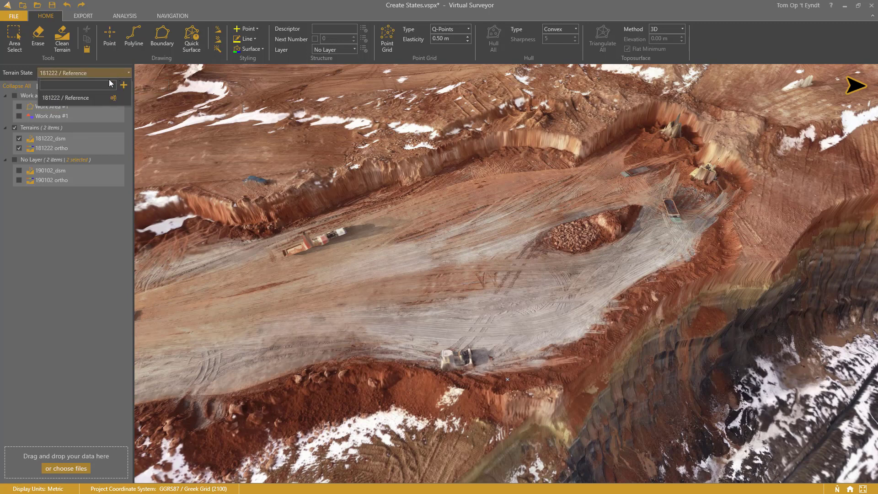
Add new terrain states 190102 and 190128 to the Create States project.
text(190)
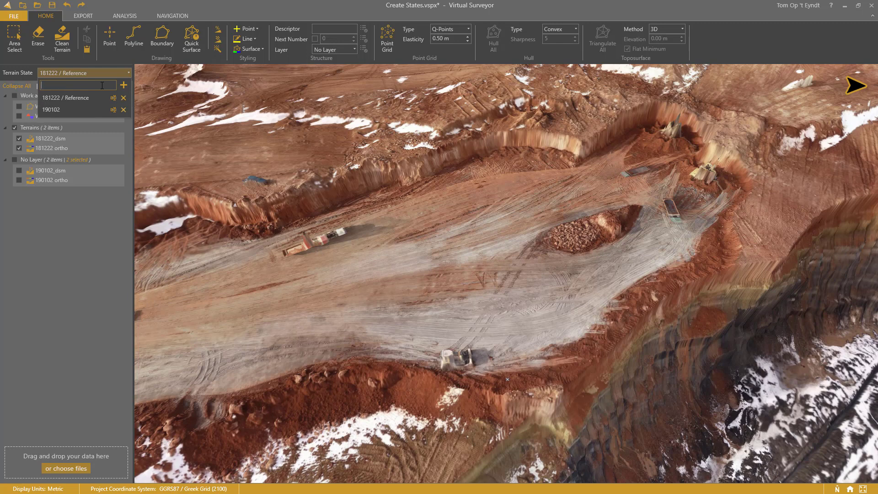
text(190128)
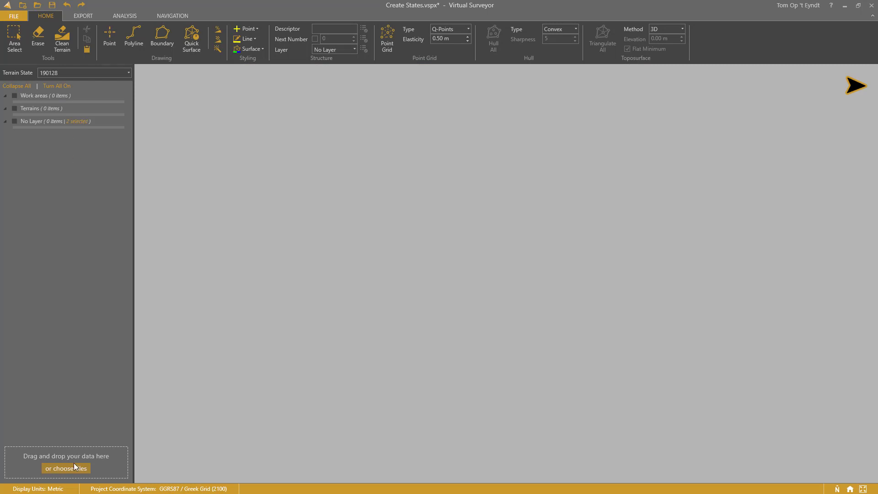
Load the 190128 DSM and mosaic TIFs, then paste the 190102 layers into the 190102 state.
click(66, 469)
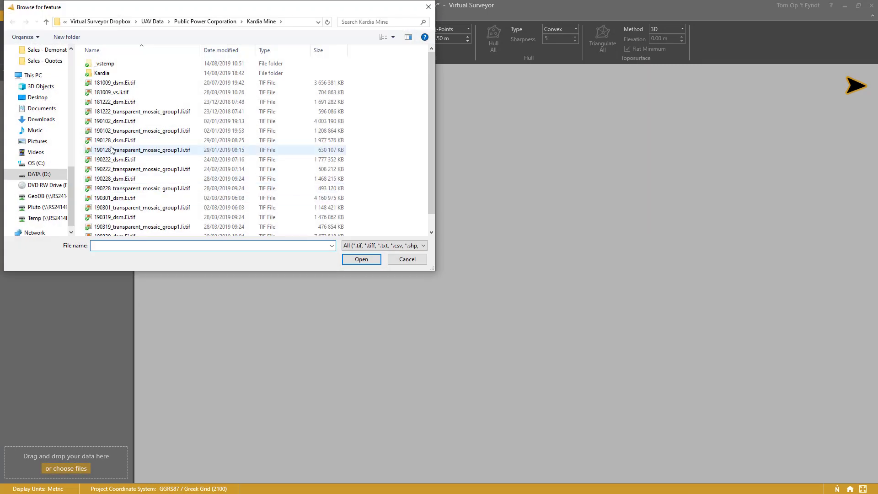
click(115, 140)
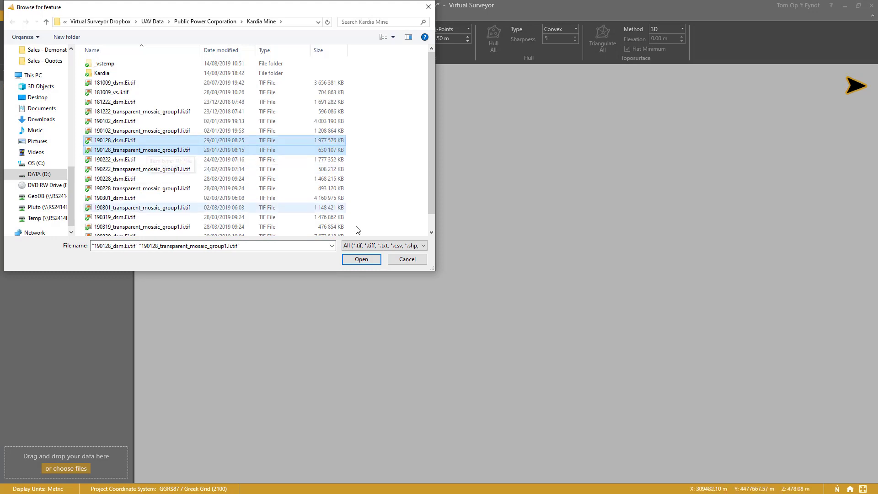
click(362, 259)
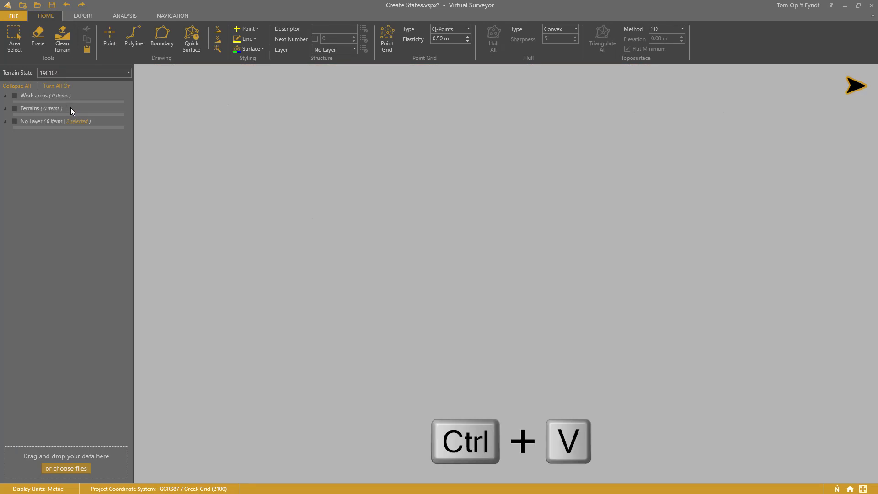
key(ctrl+v)
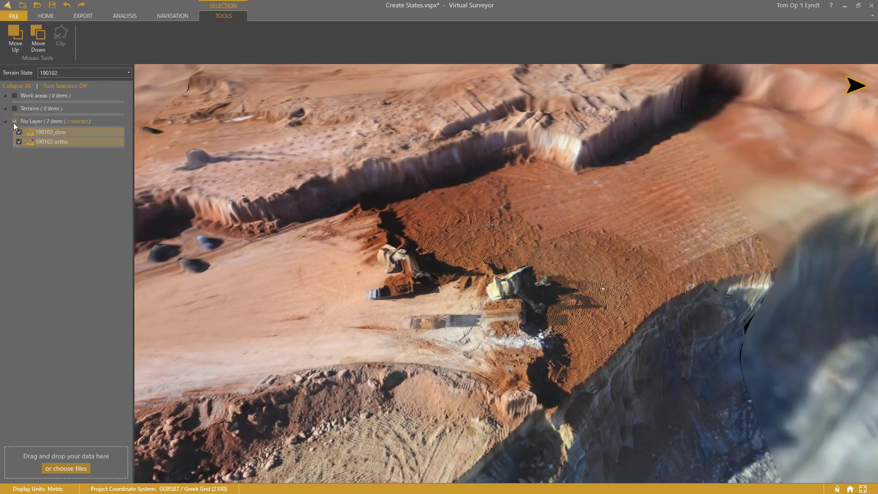